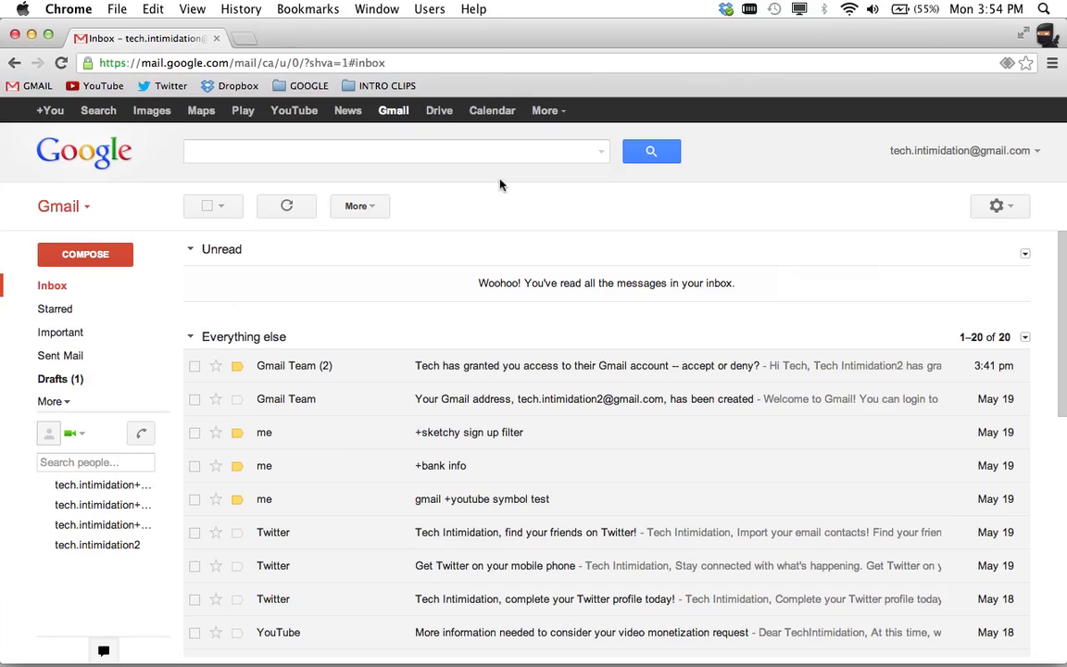
mouse_move(468, 184)
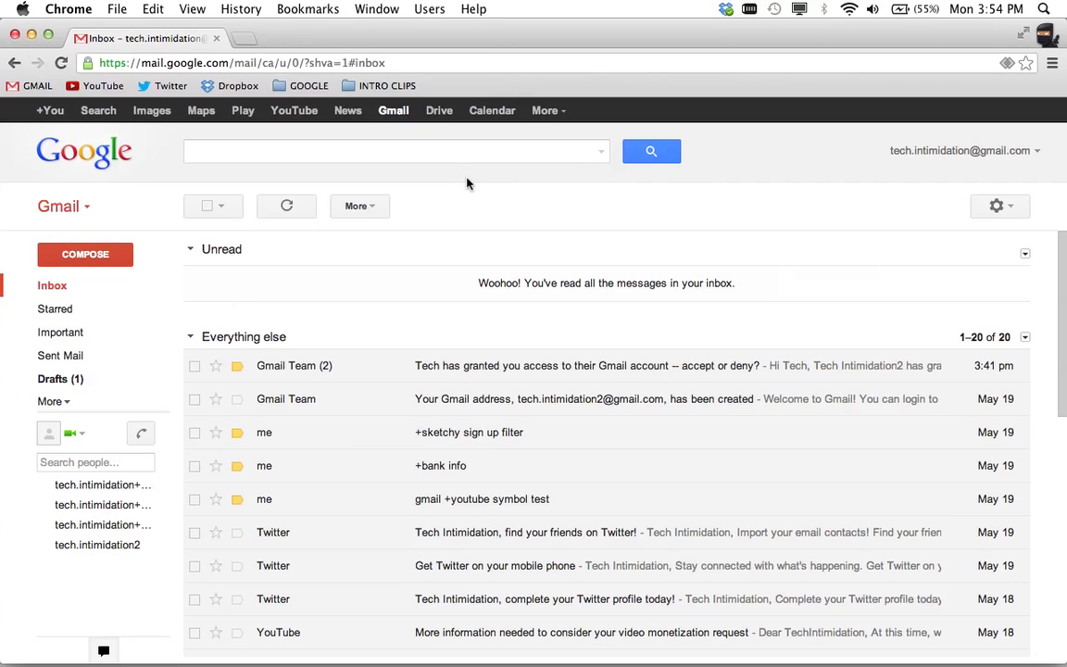
mouse_move(593, 214)
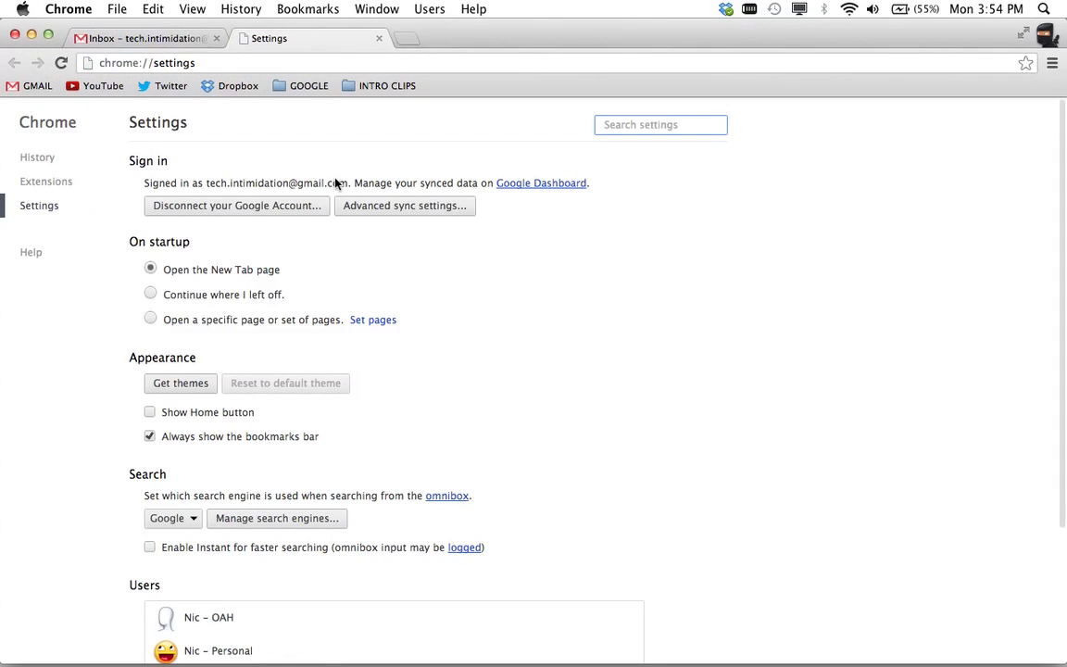
mouse_move(209, 168)
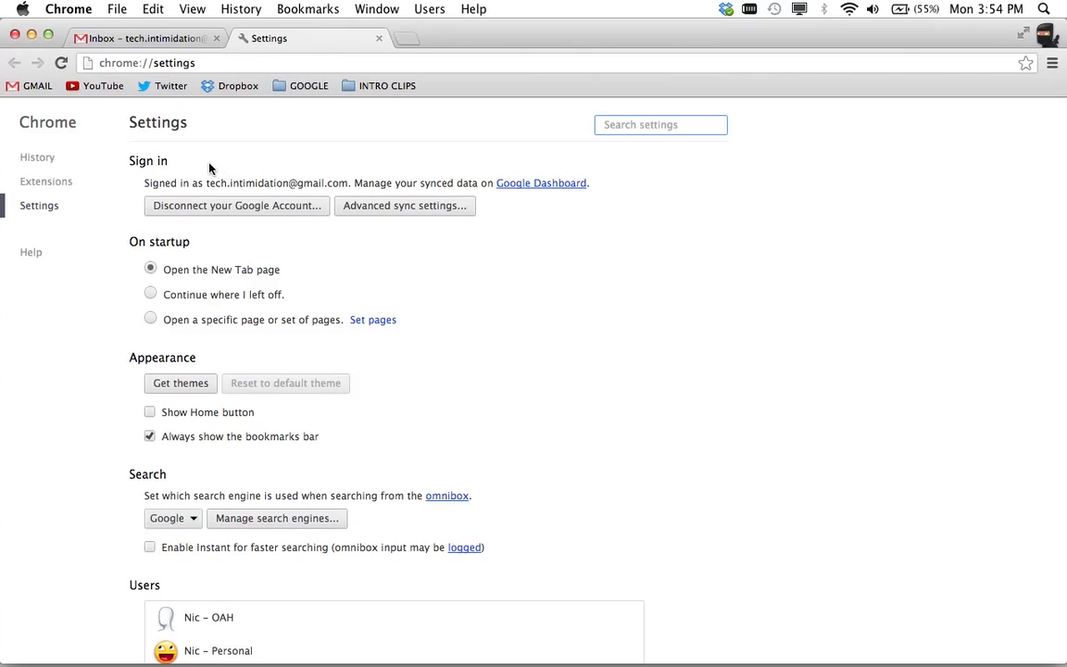
mouse_move(145, 165)
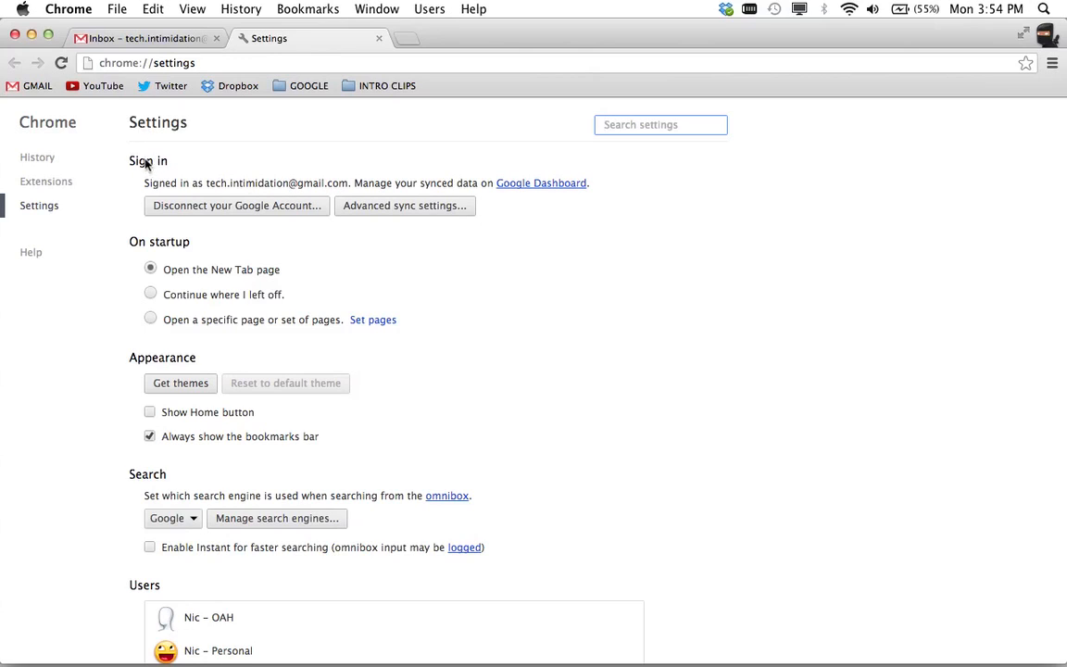
mouse_move(236, 205)
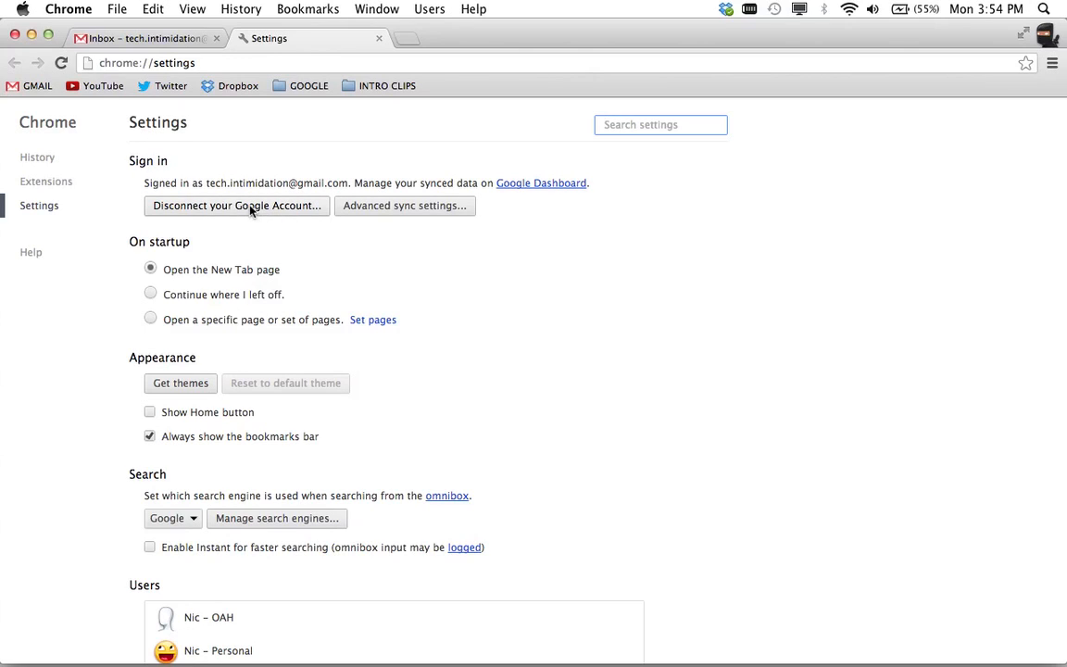
- Scroll the Chrome settings down to the Users section listing three profiles
scroll("down", 3)
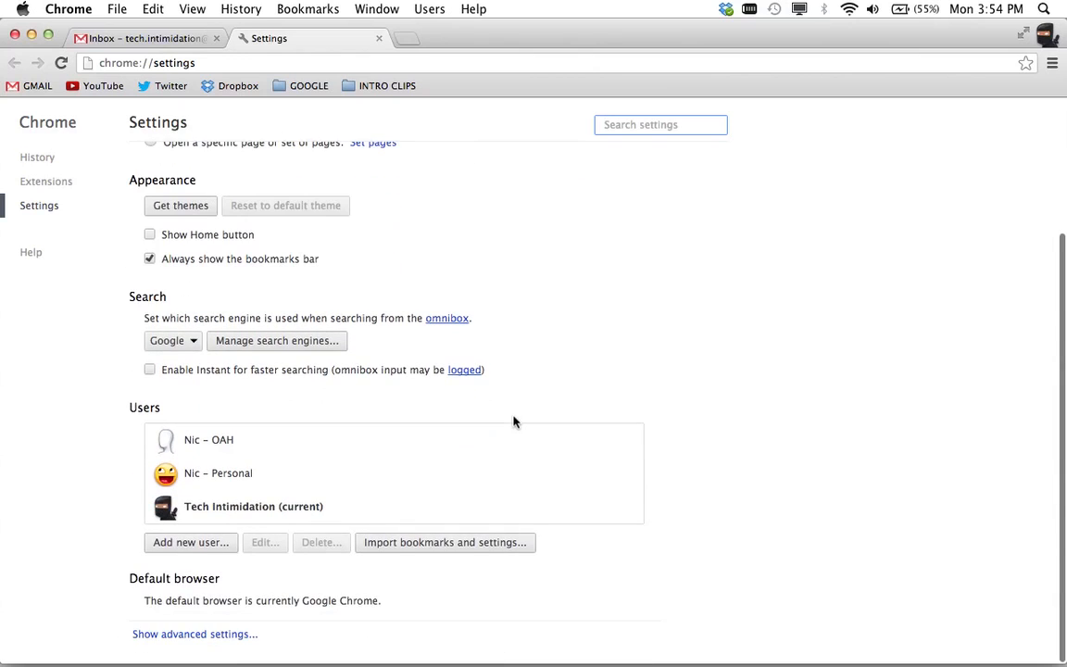
mouse_move(217, 474)
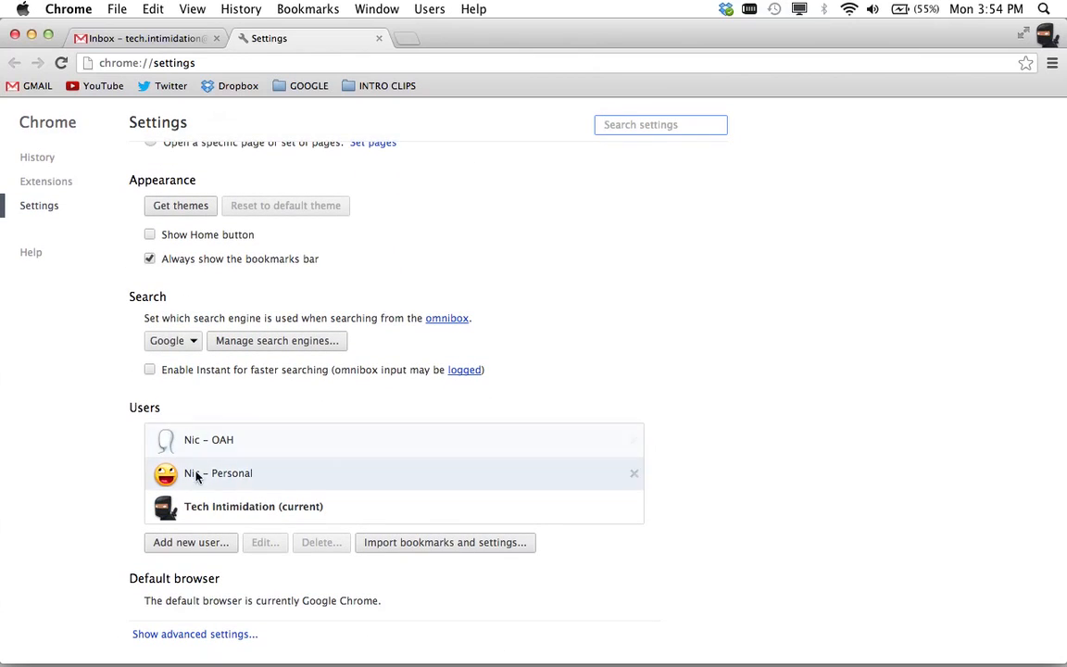
mouse_move(281, 461)
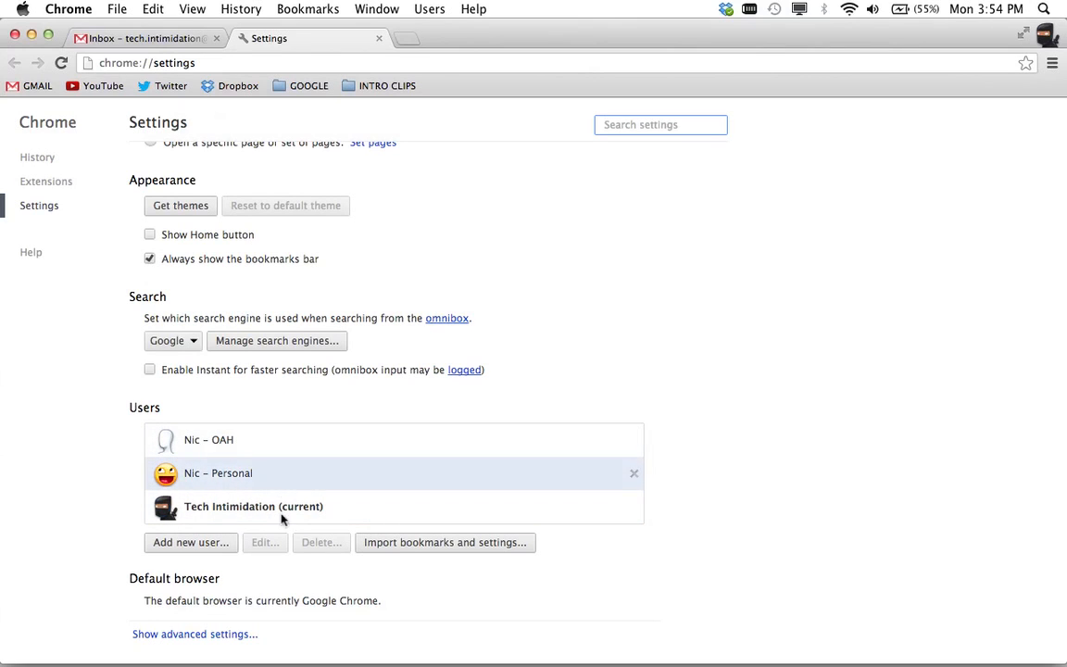
- Add a new user named 'Tech Intimidation 2' with the alien picture and create it
left_click(189, 541)
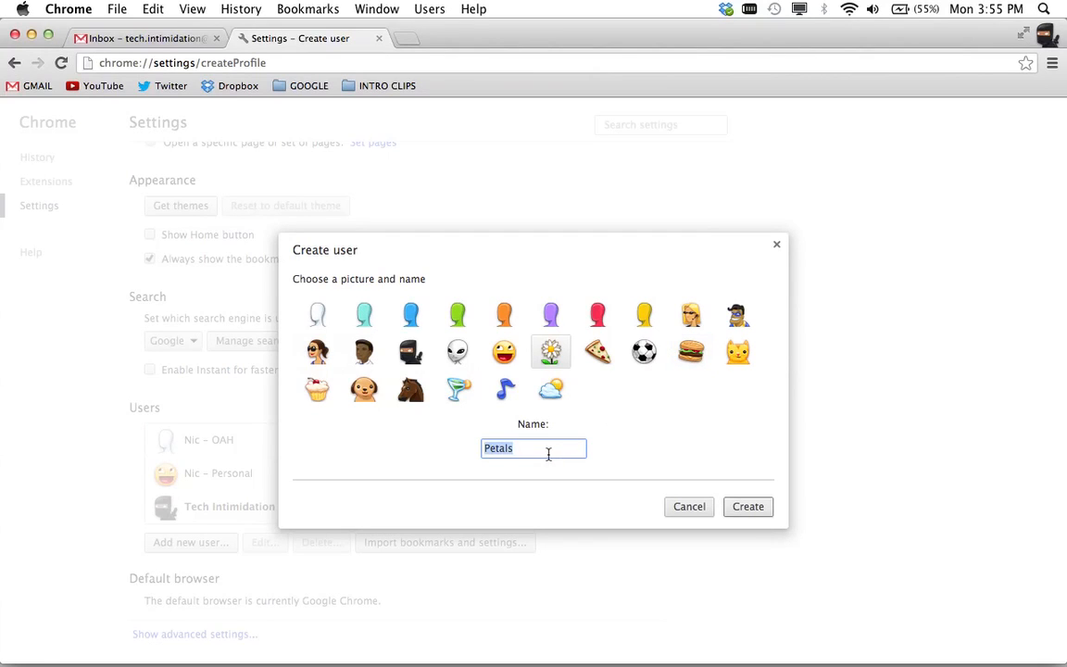
type("Tech")
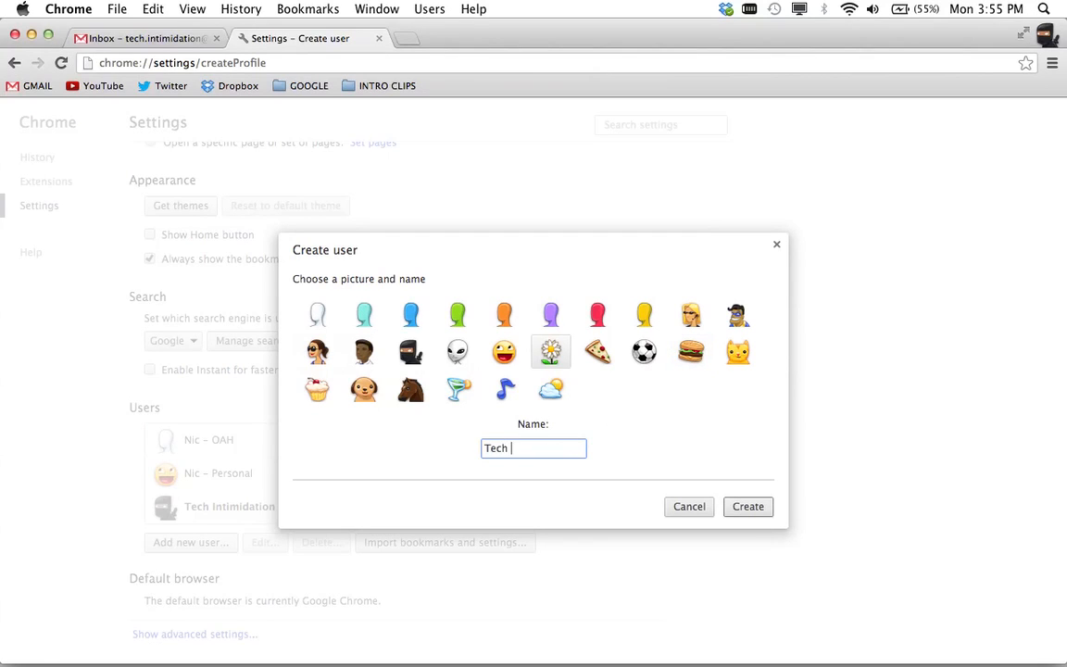
type("Intimidation 2")
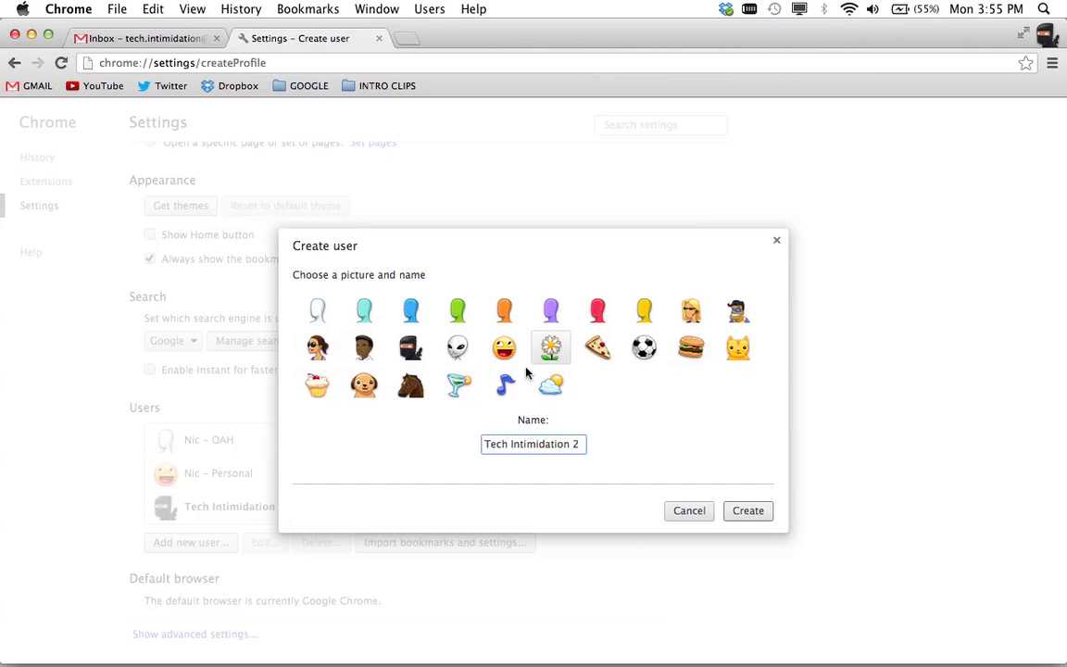
left_click(456, 347)
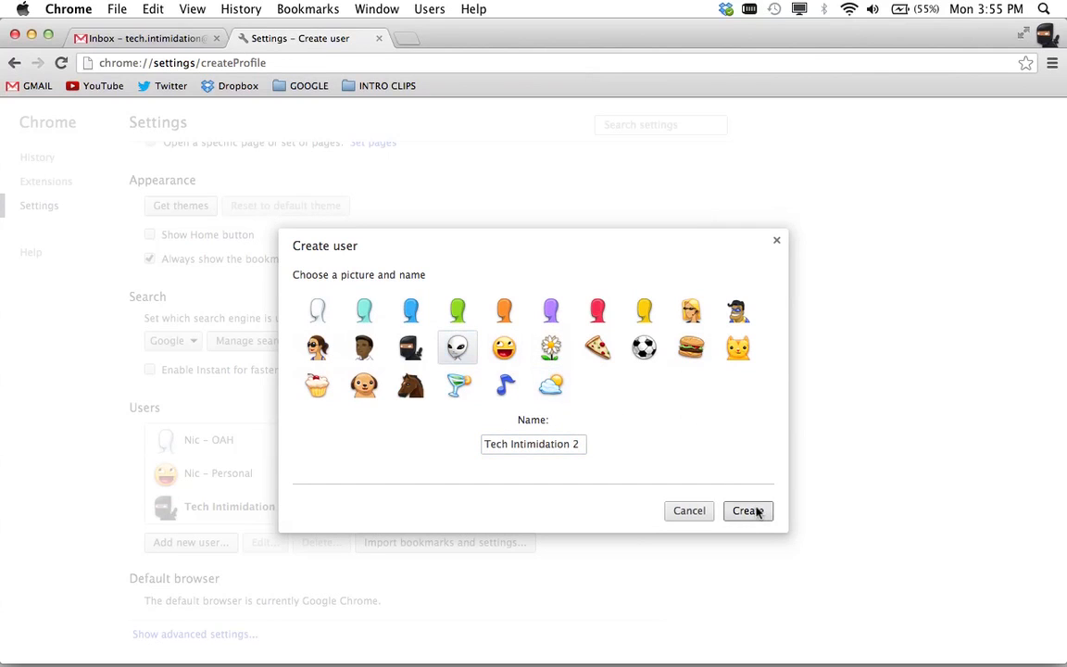
left_click(747, 511)
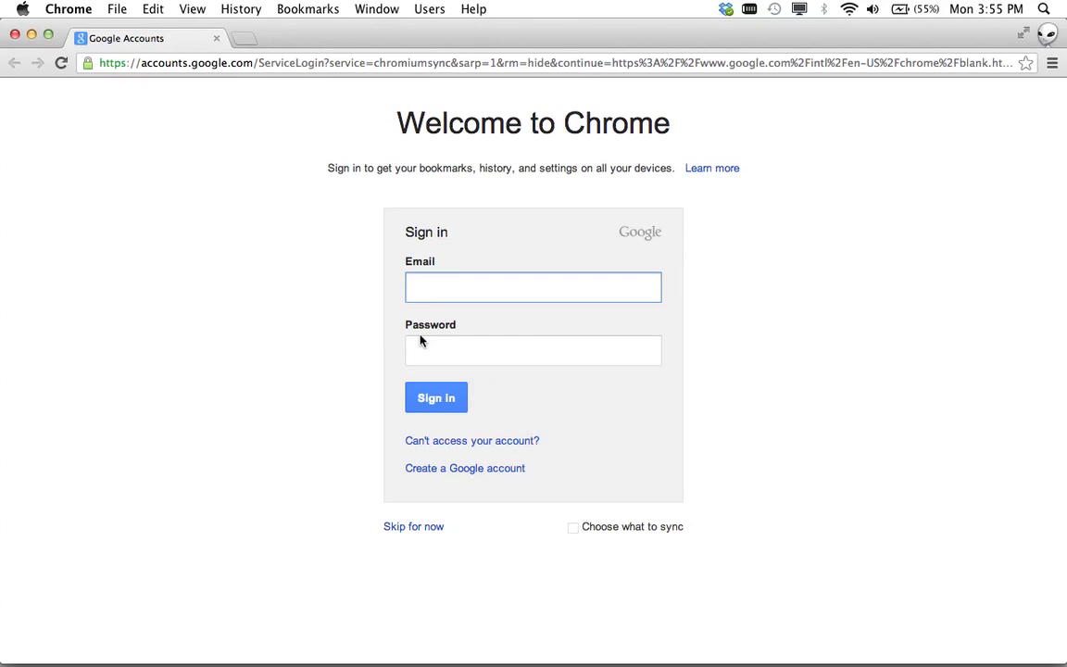
- Sign the new profile in with the tech.intimidation account email and password
type("tec")
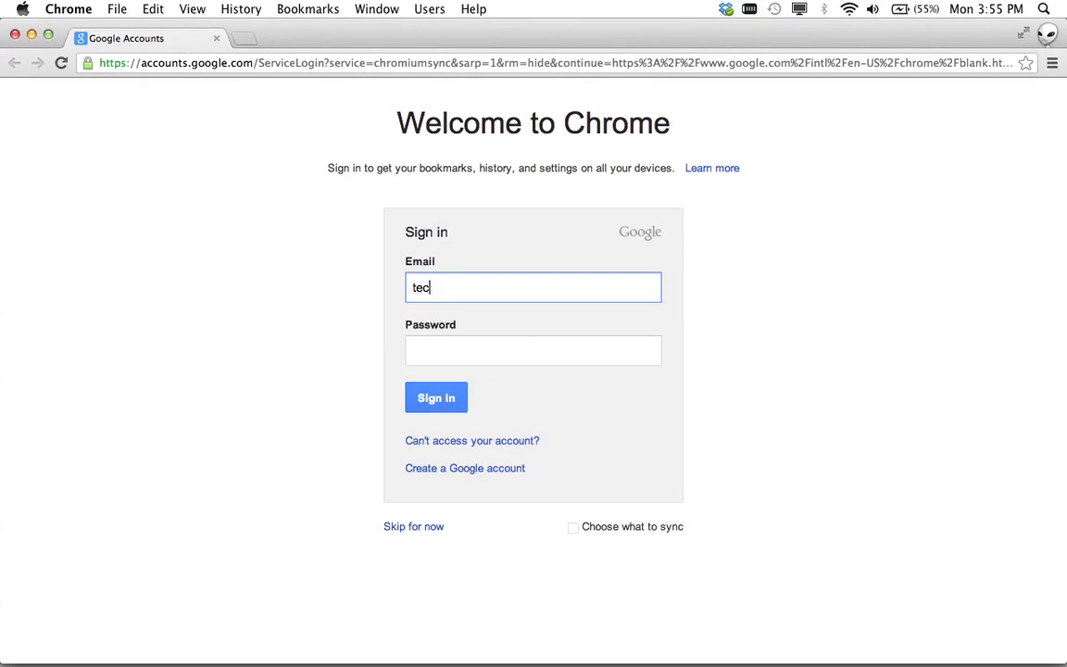
type("h.intimdation2")
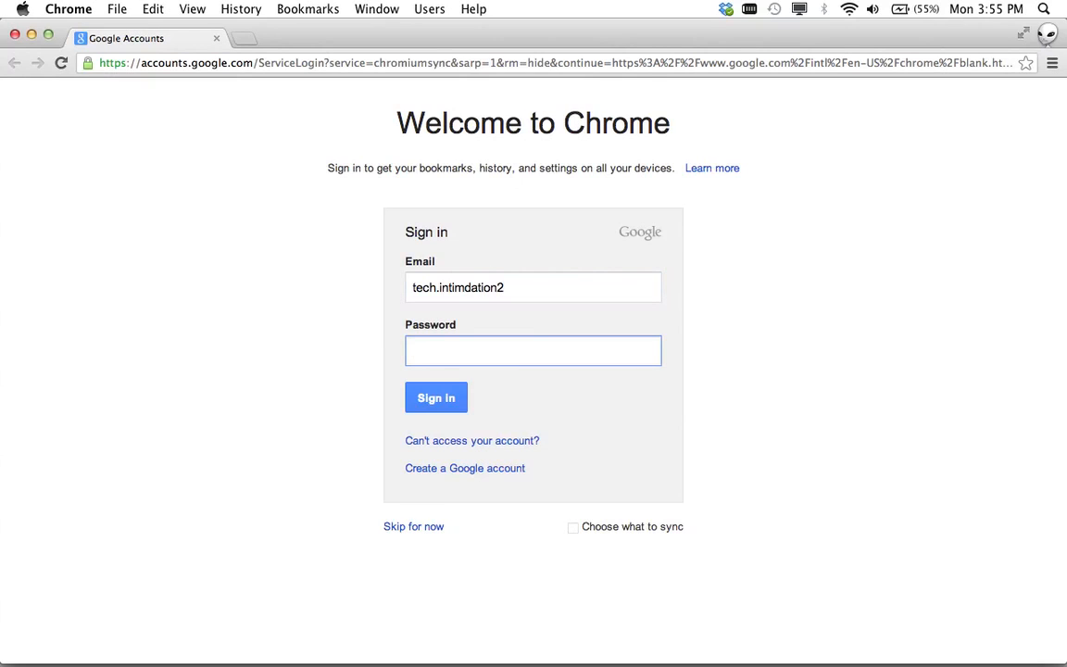
type("•")
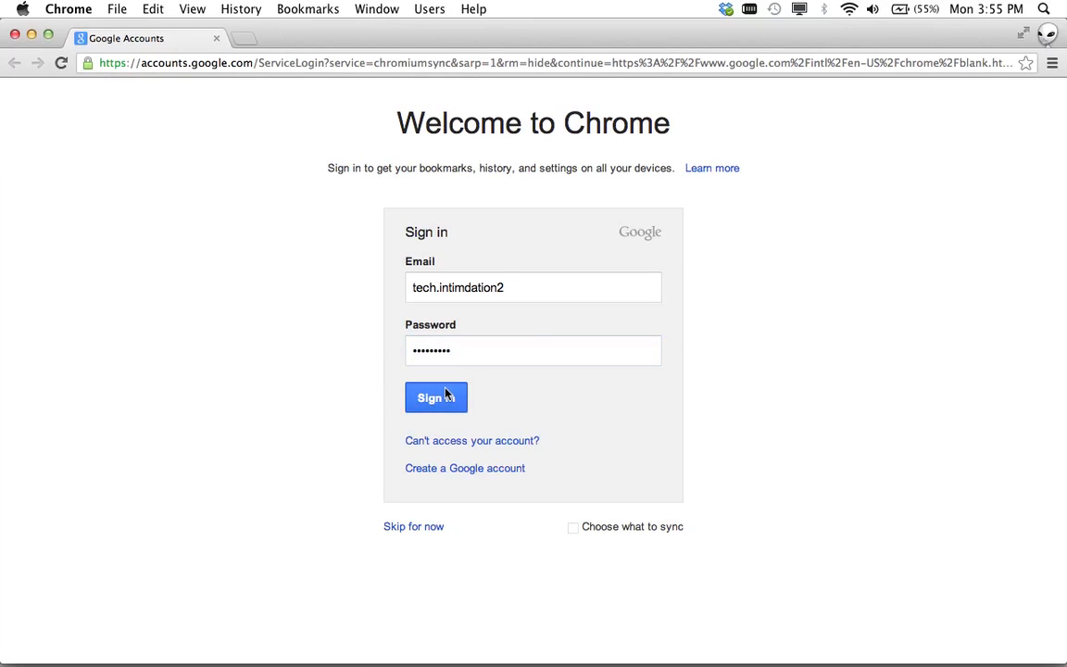
left_click(435, 397)
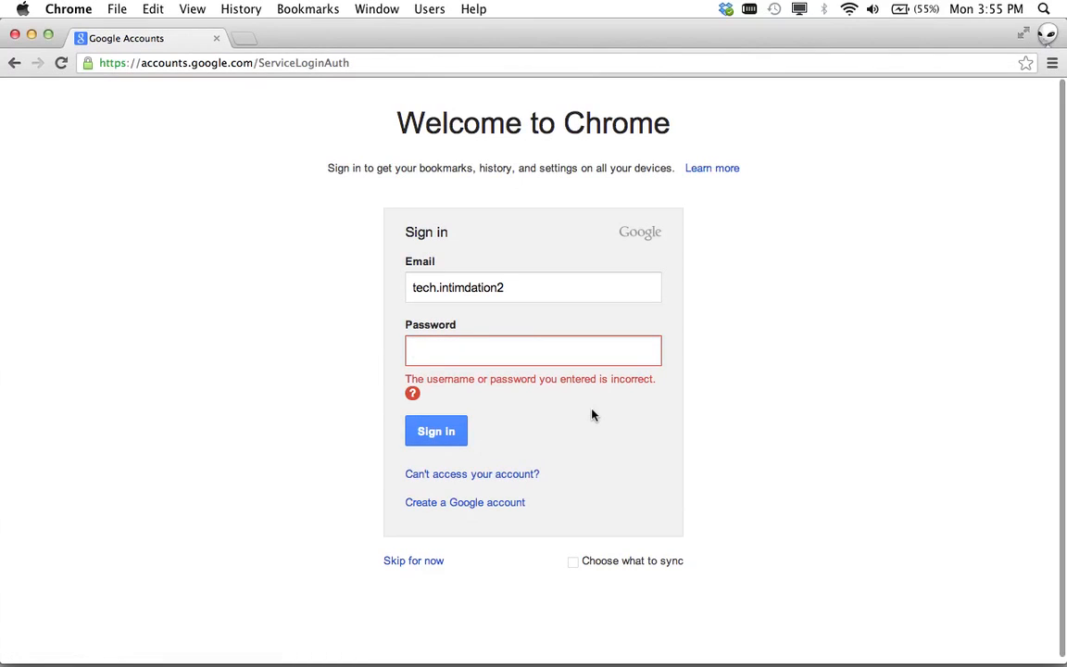
type("••••••")
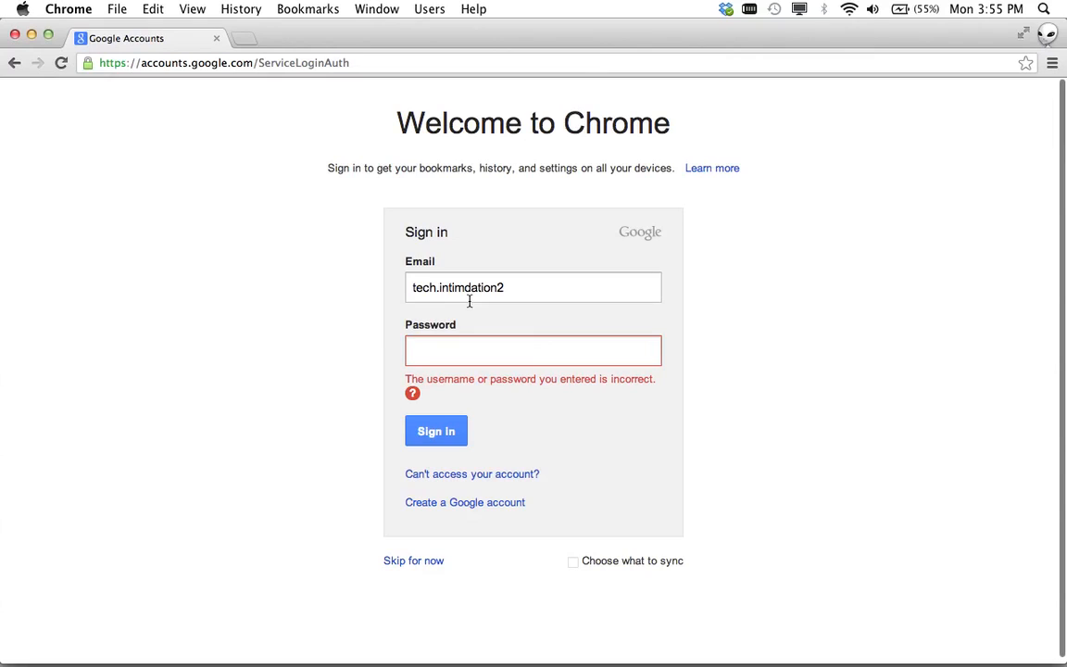
left_click(533, 287)
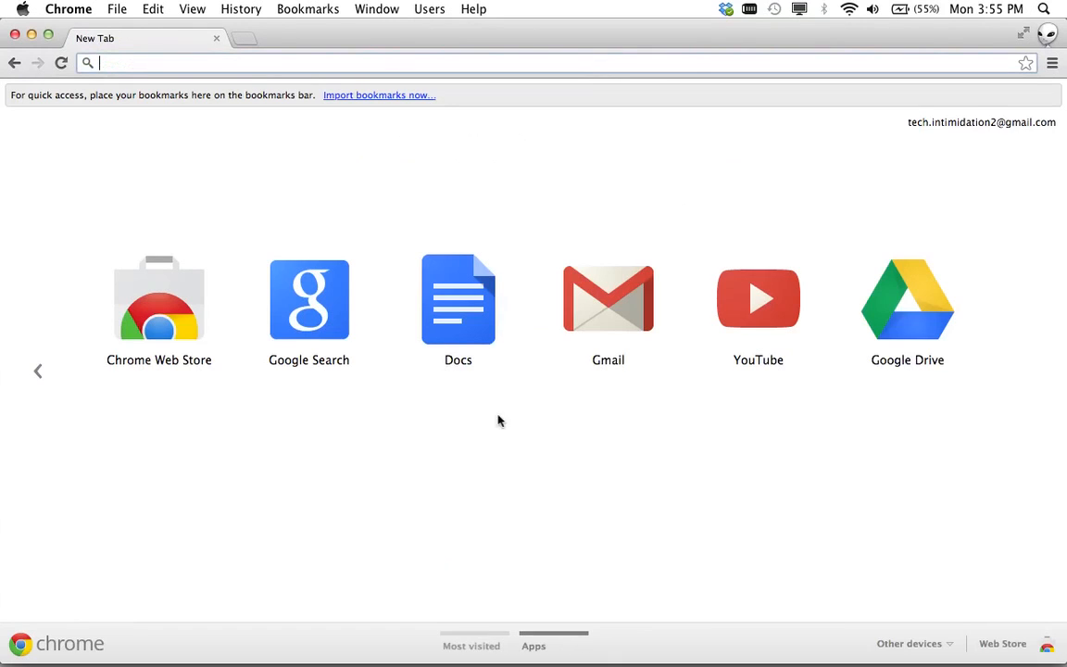
mouse_move(908, 140)
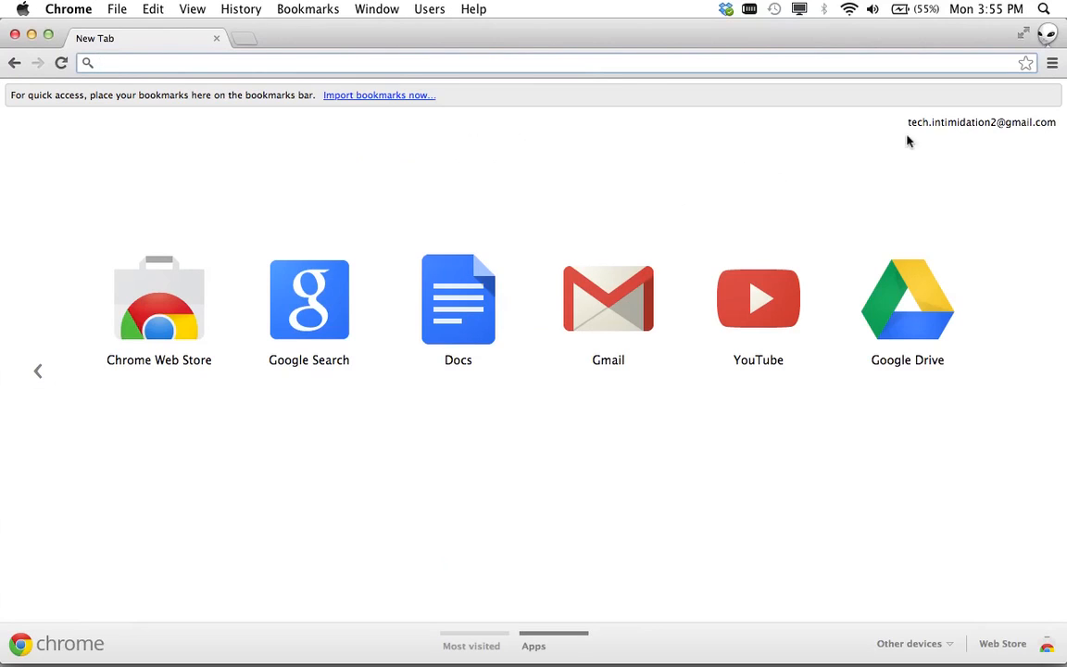
- Check the account email bubble confirming the profile is signed in and syncing
left_click(981, 122)
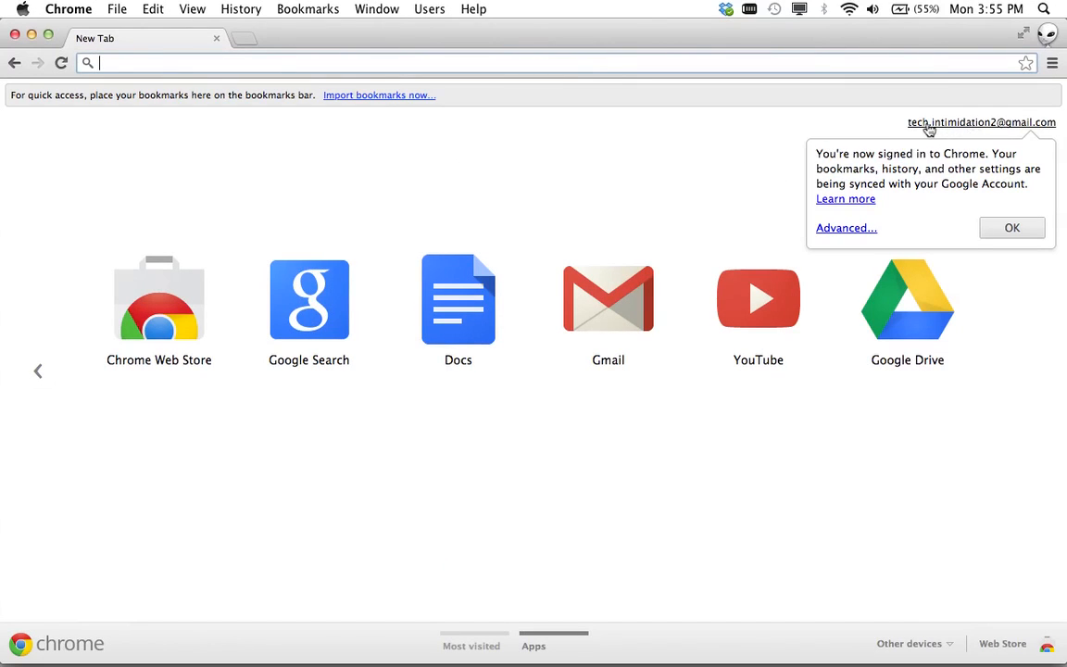
mouse_move(963, 142)
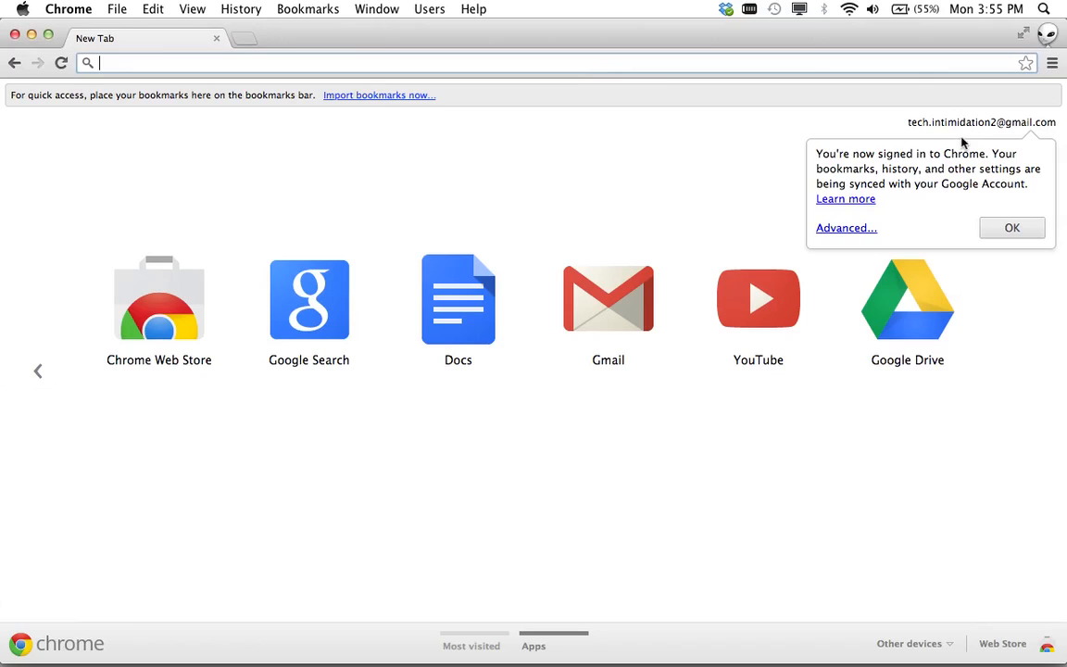
mouse_move(999, 199)
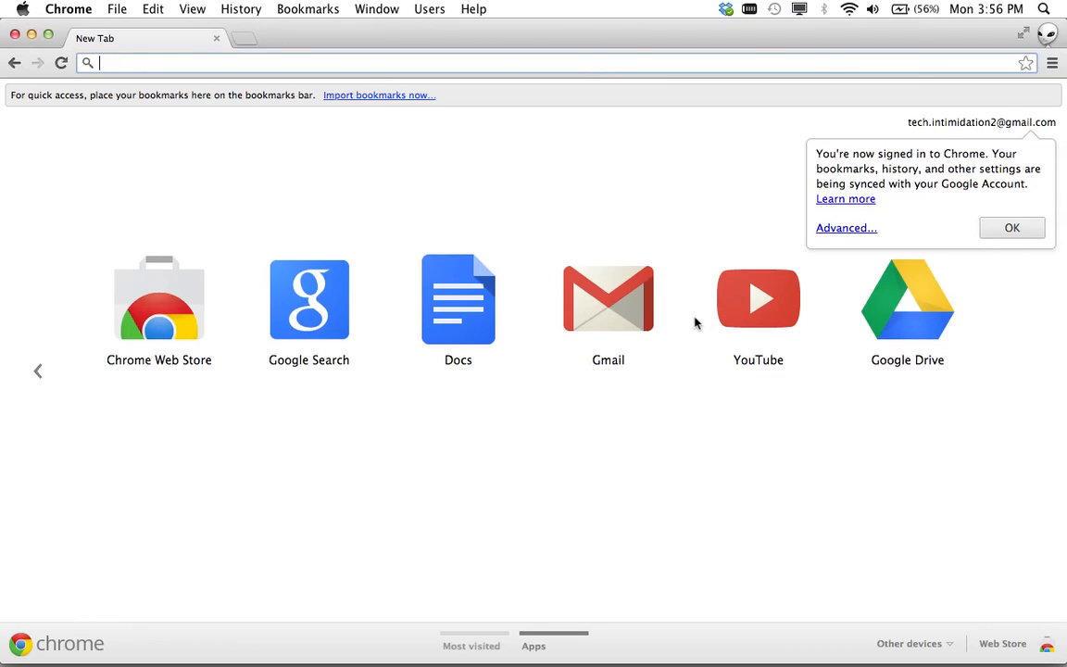
mouse_move(908, 129)
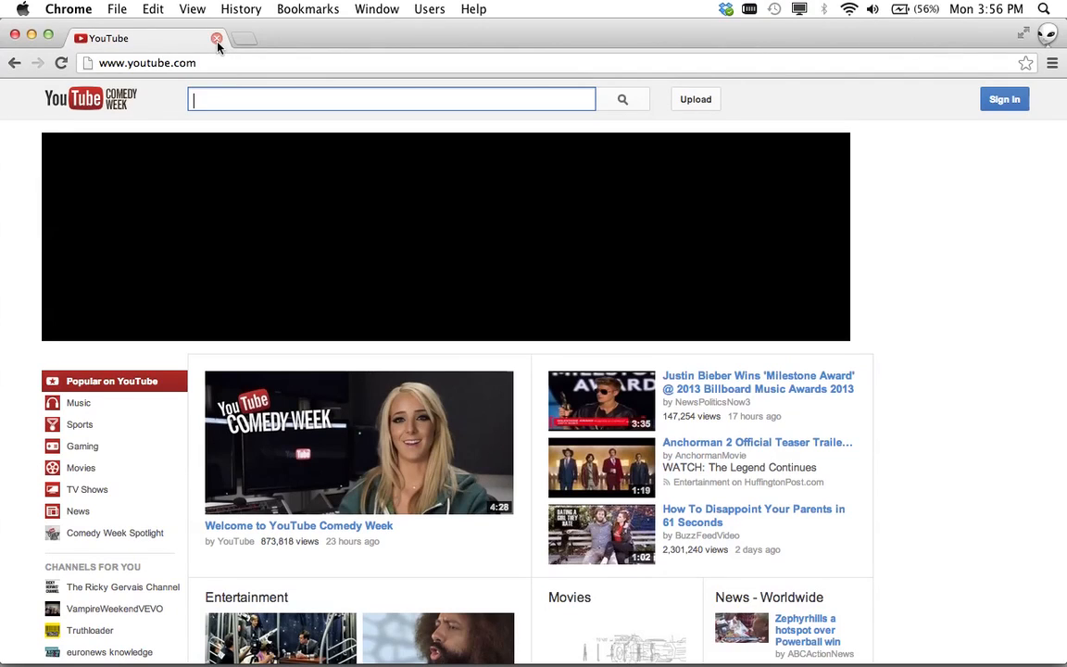
- Open the Gmail inbox in a new tab and close the YouTube tab
left_click(244, 38)
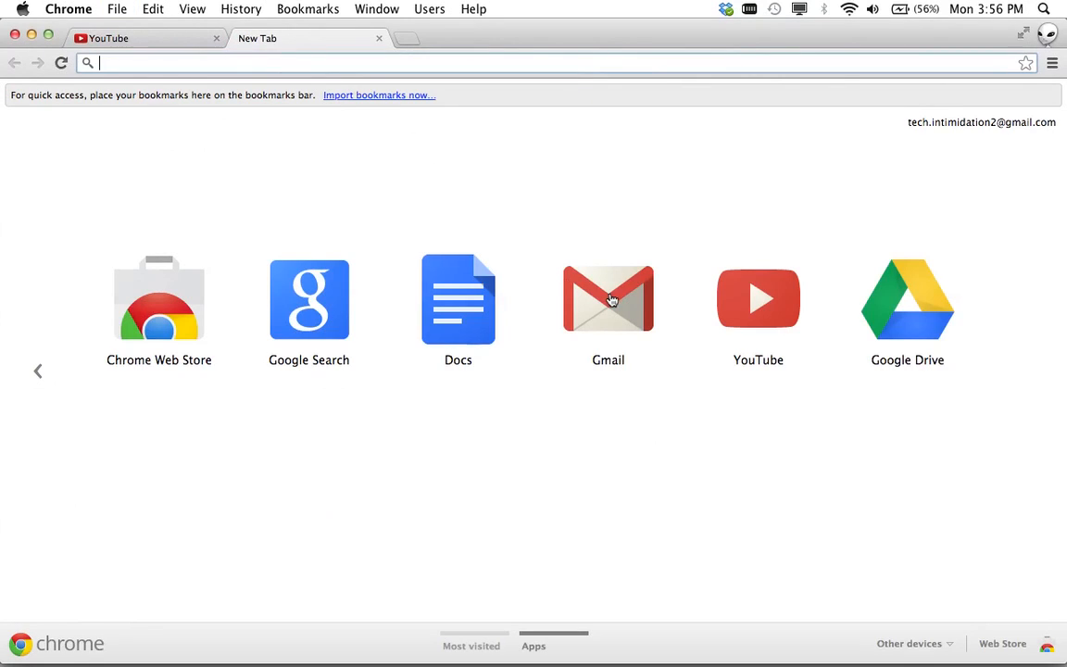
left_click(608, 299)
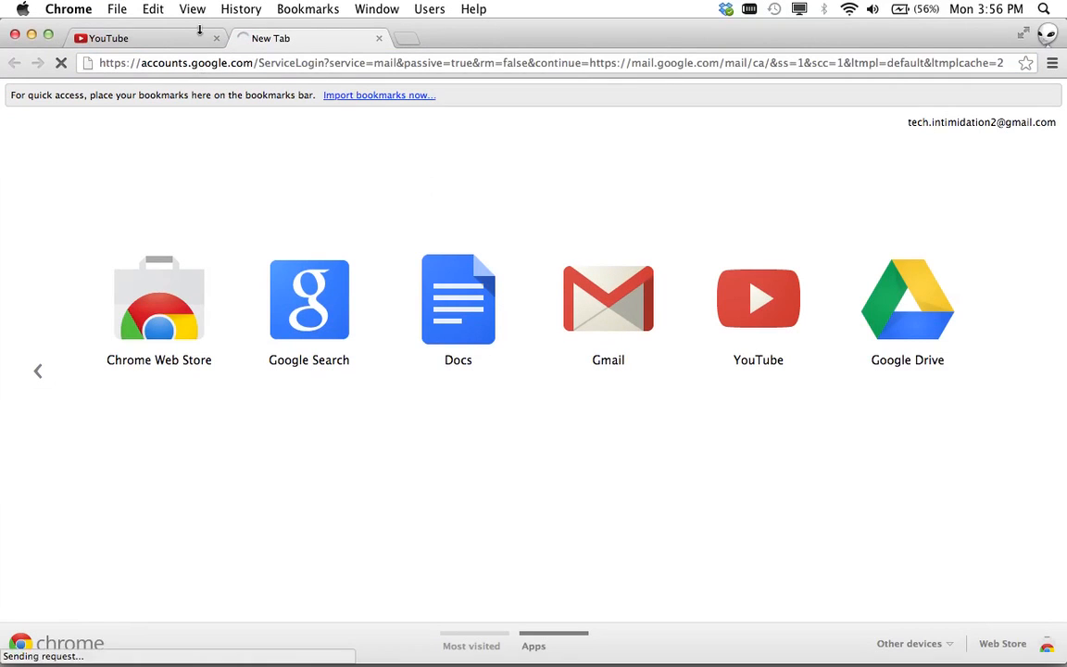
left_click(217, 38)
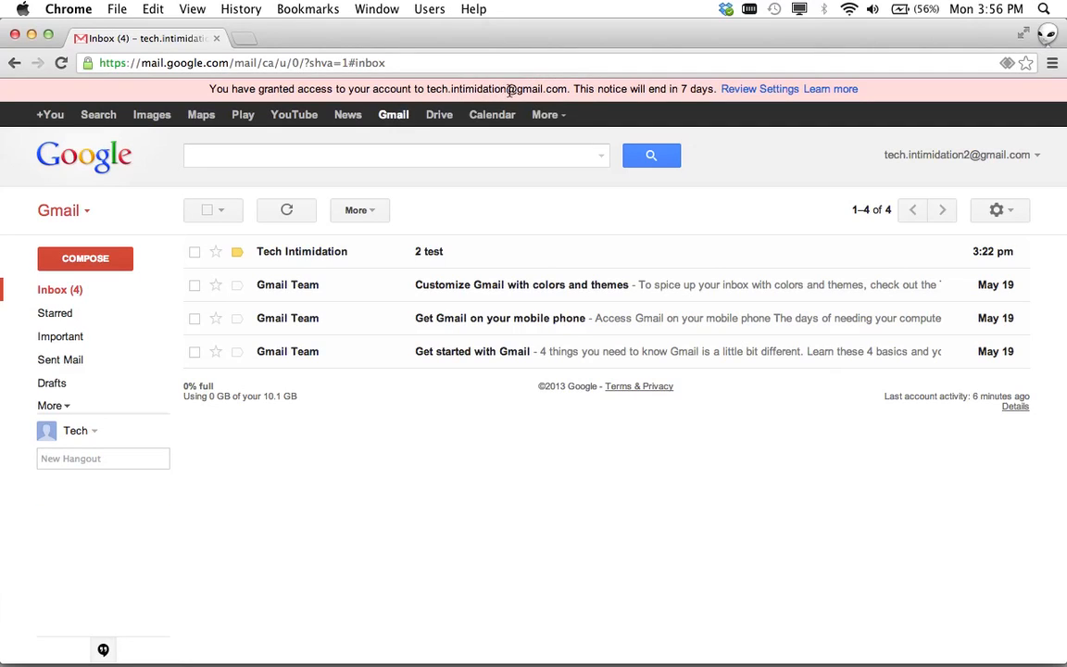
mouse_move(1040, 42)
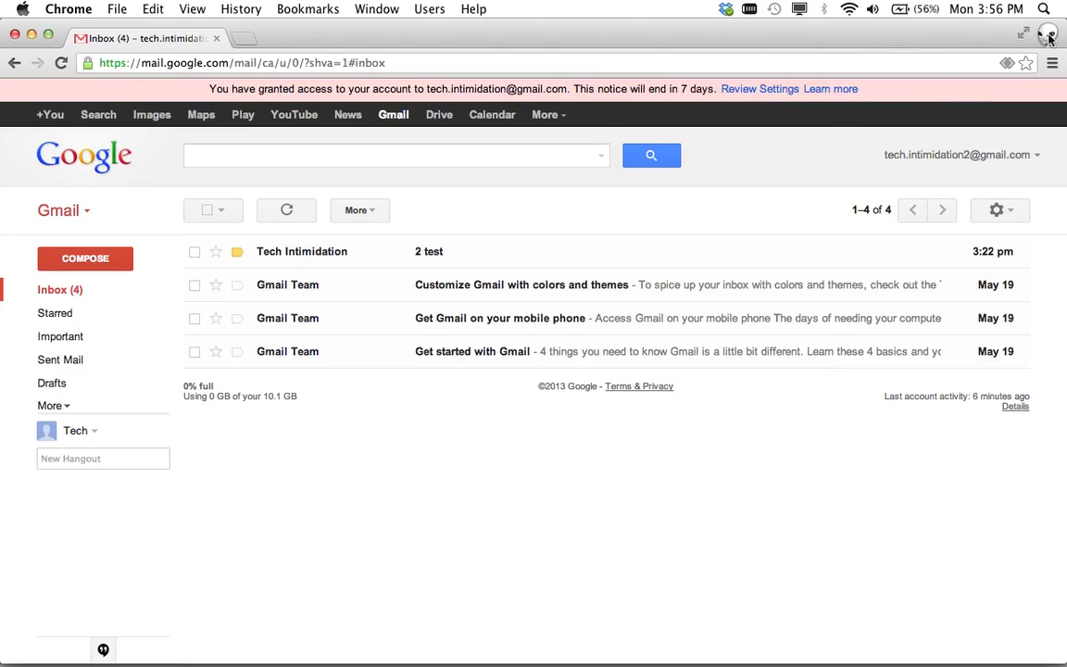
mouse_move(1048, 34)
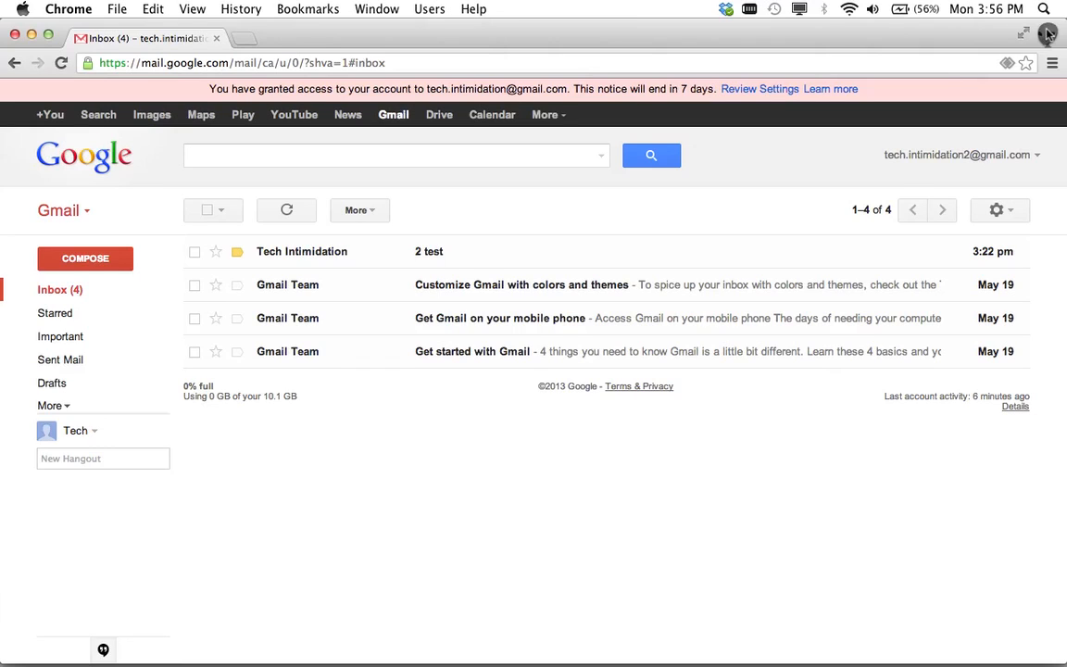
- Show the user menu listing Tech Intimidation 2 with its alien icon as active
left_click(1047, 35)
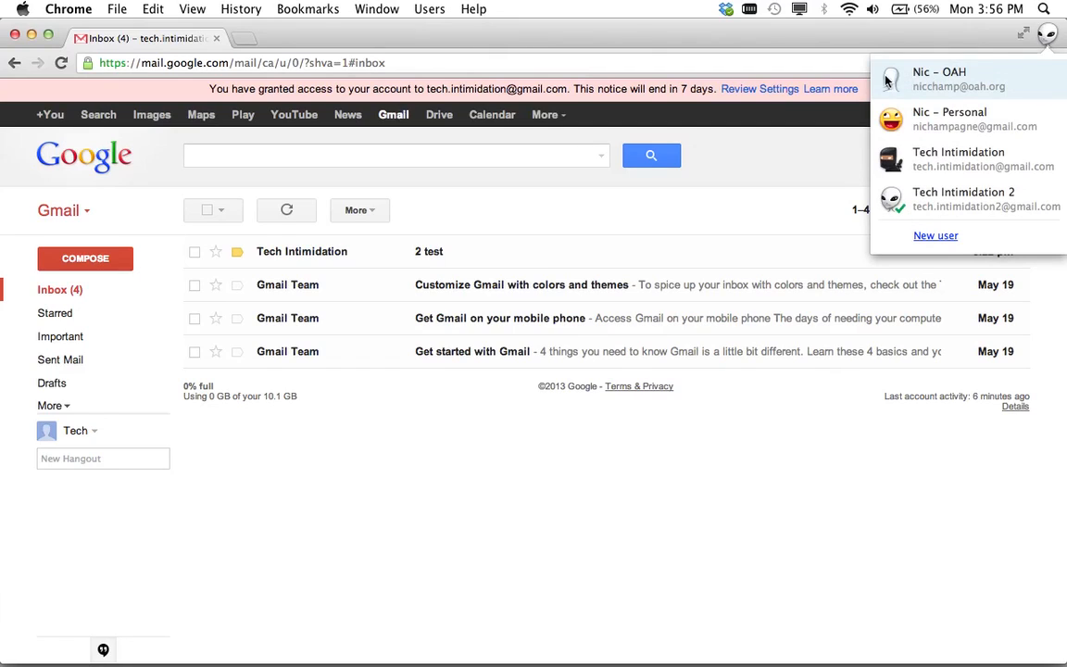
mouse_move(908, 159)
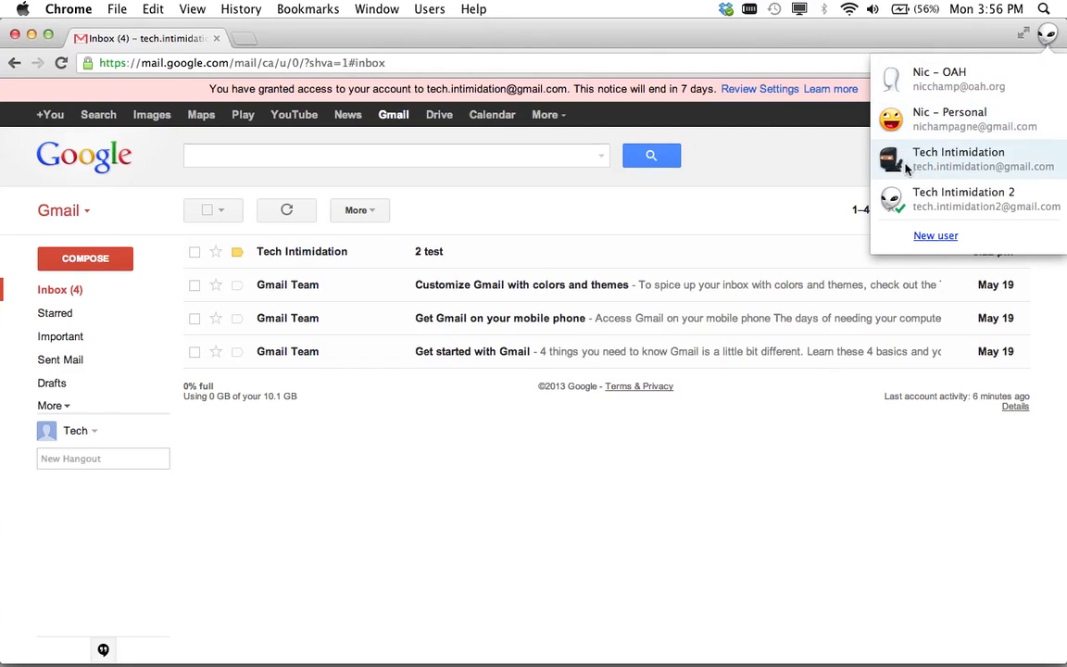
mouse_move(960, 176)
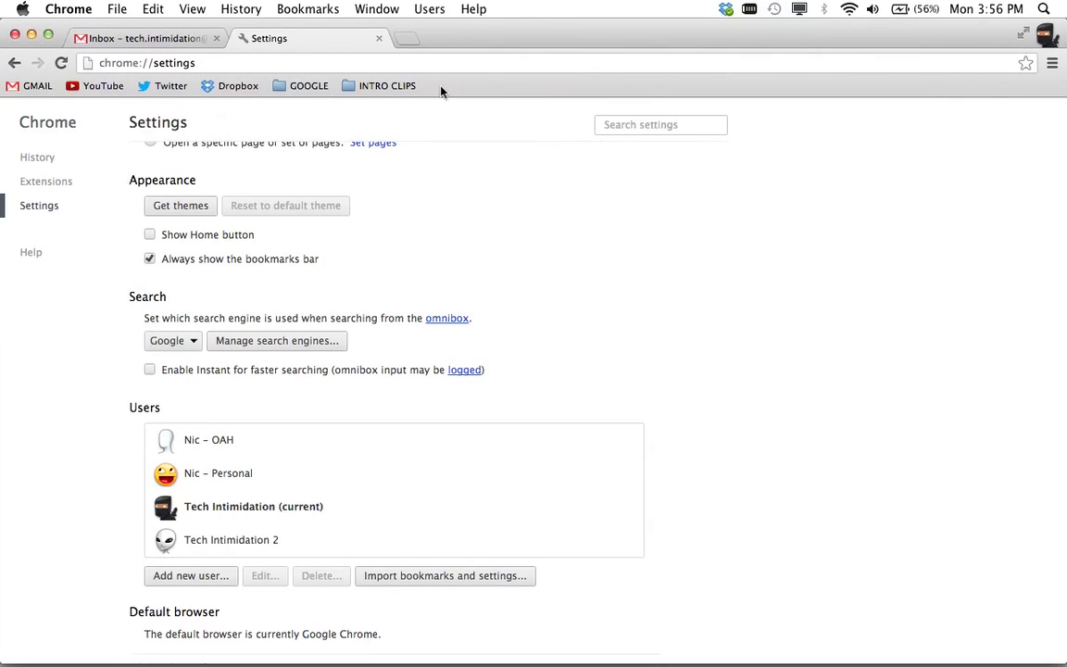
mouse_move(492, 156)
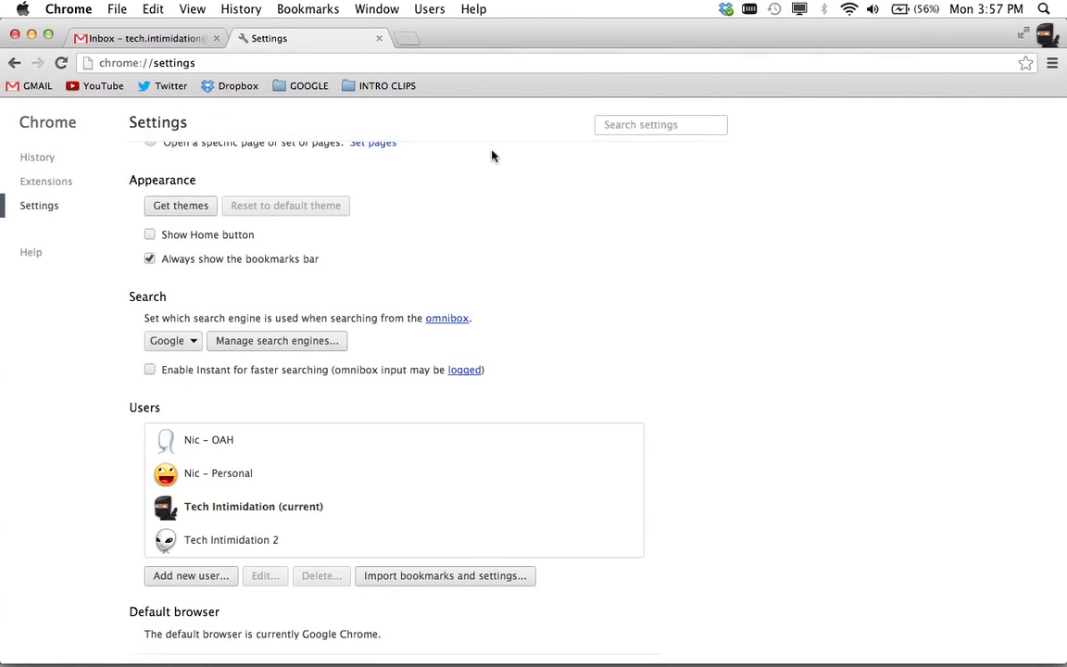